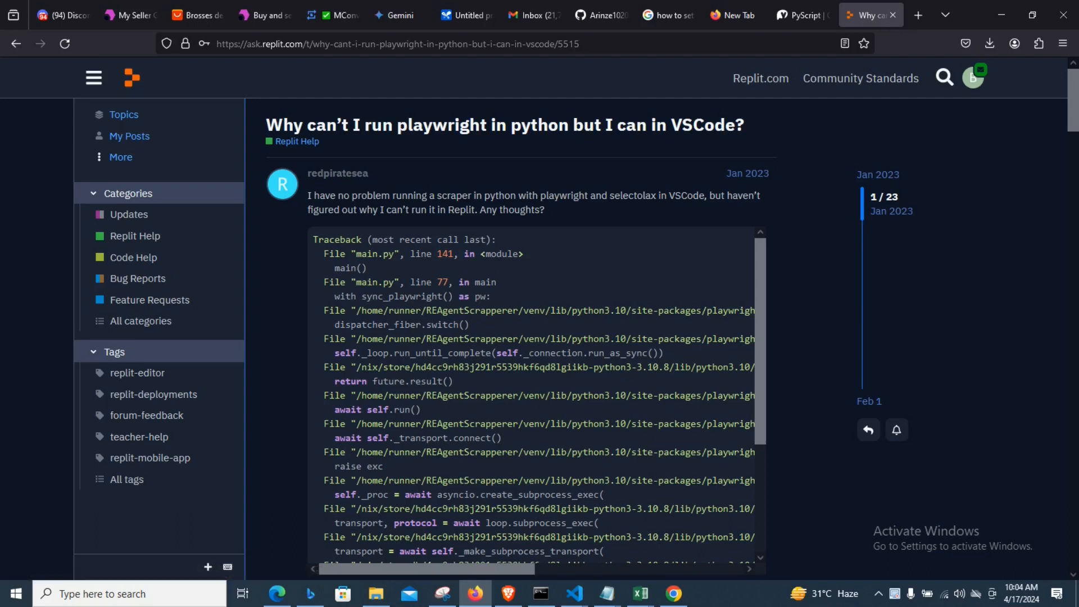
Scroll through the ask.replit.com thread on Playwright failing to run in Python
{"action": "scroll", "scroll_direction": "down", "scroll_amount": 3}
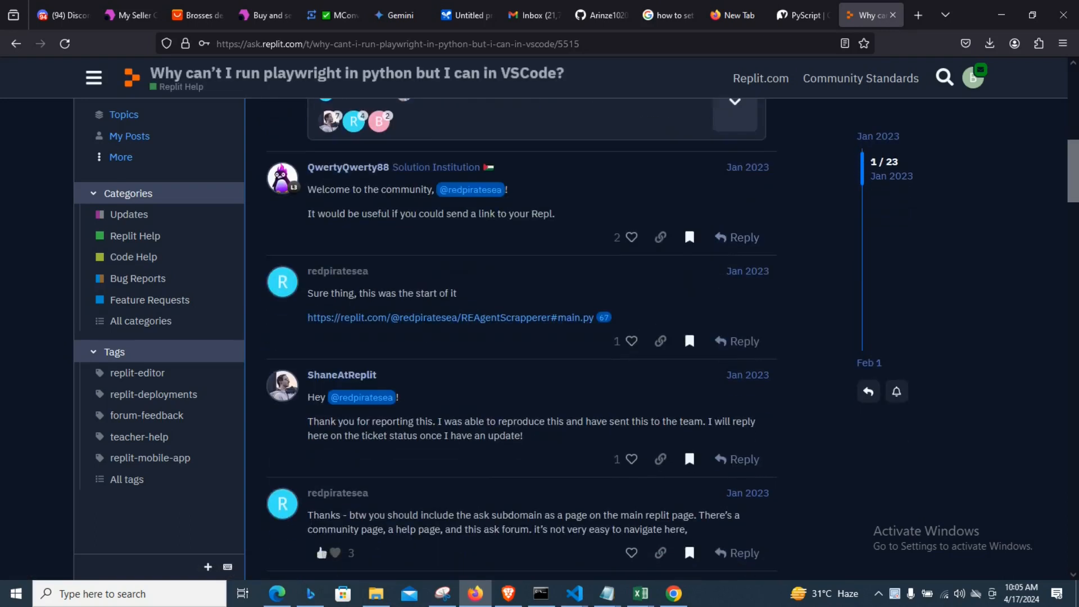
{"action": "scroll", "scroll_direction": "down", "scroll_amount": 3}
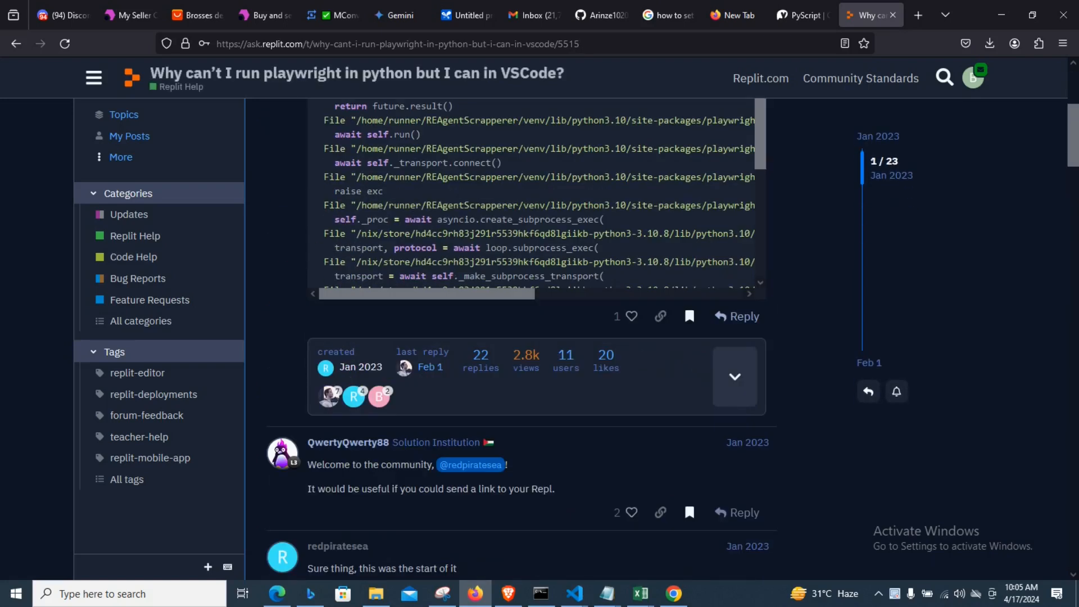
{"action": "scroll", "scroll_direction": "up", "scroll_amount": 3}
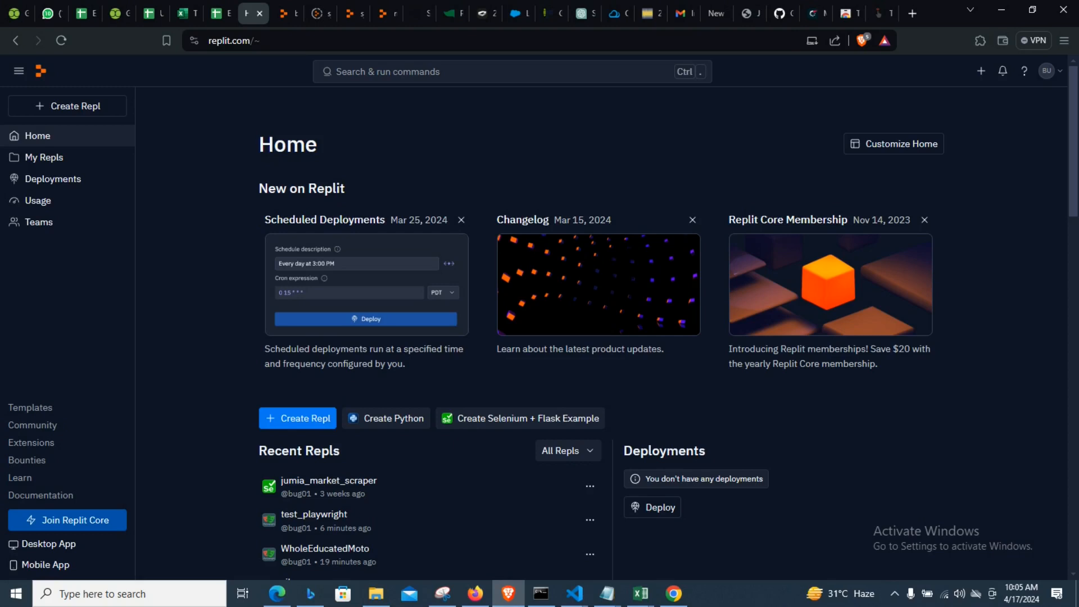
Open the Create a Repl dialog from the Home page's Create Repl button
{"action": "left_click", "coordinate": [303, 418]}
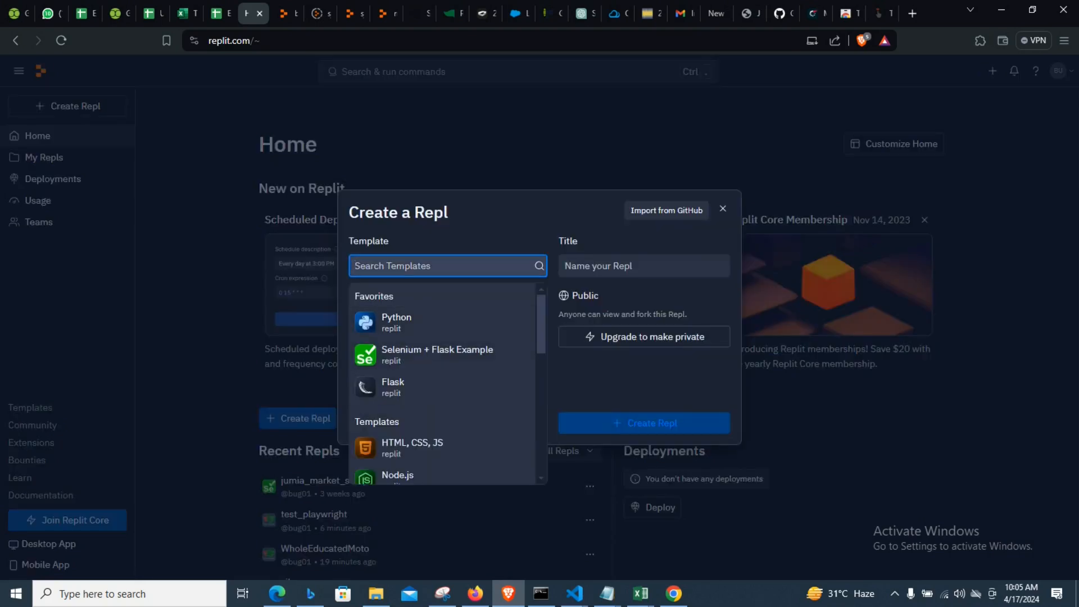
Search templates for 'playwright' and select the Python-Playwright template
{"action": "type", "text": "playwright"}
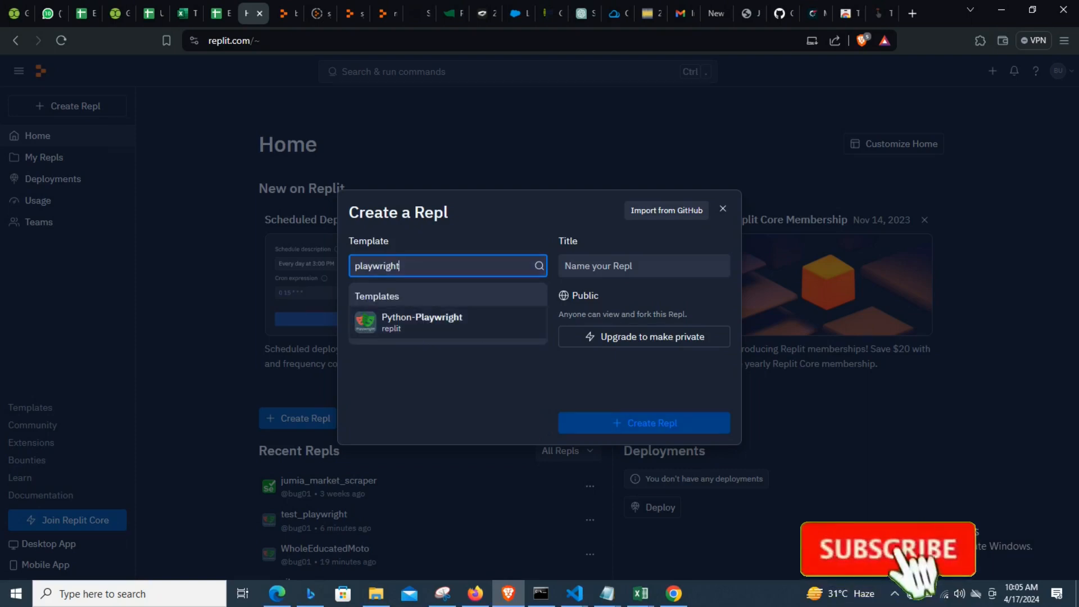
{"action": "left_click", "coordinate": [423, 322]}
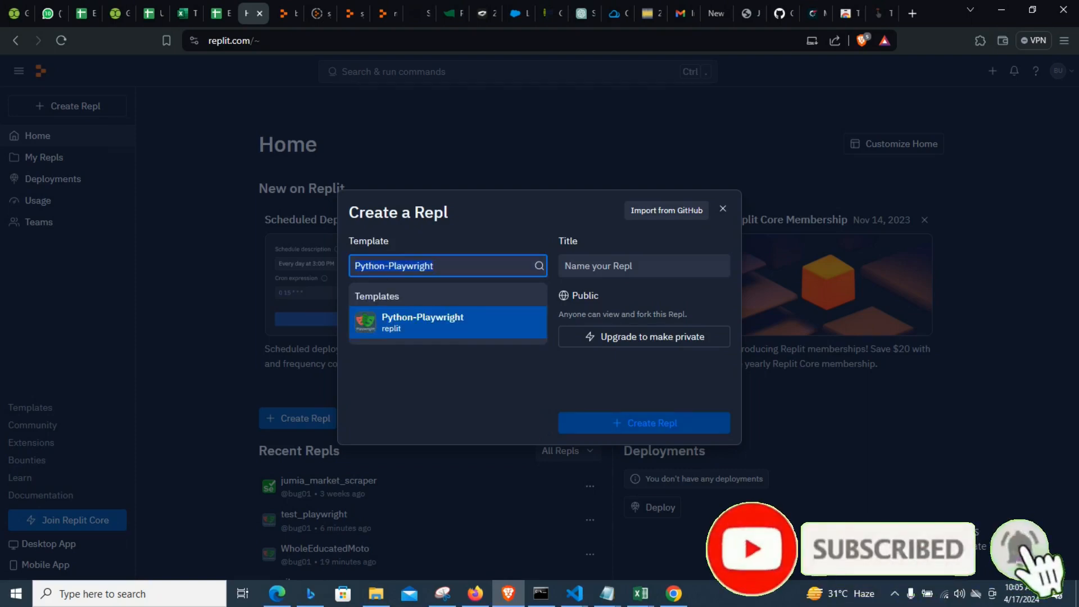
{"action": "left_click", "coordinate": [423, 322]}
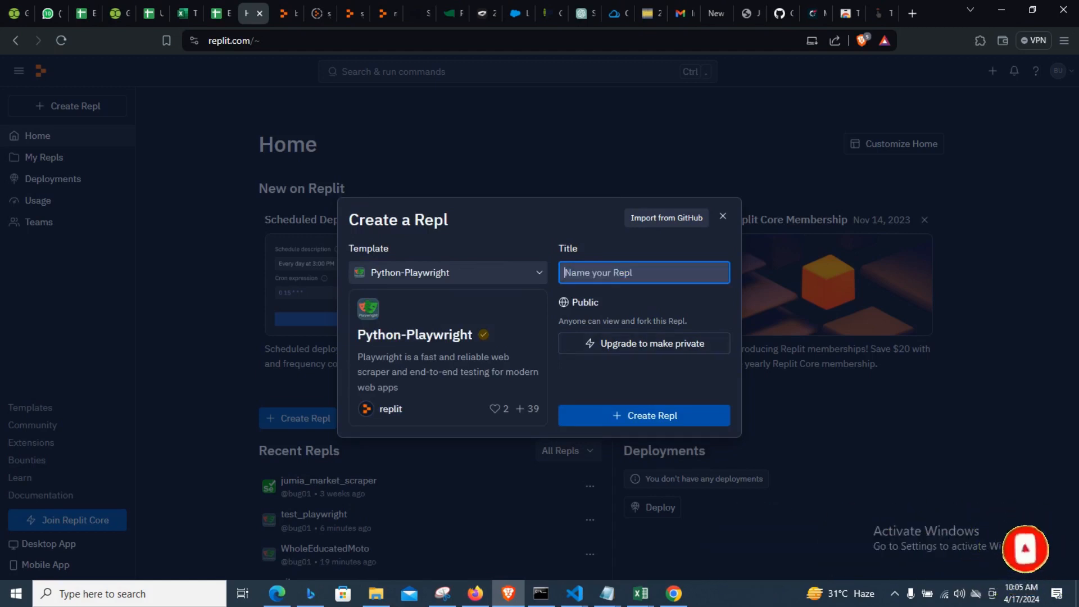
Title the Repl 'playwright_job' and create it
{"action": "type", "text": "playwright_"}
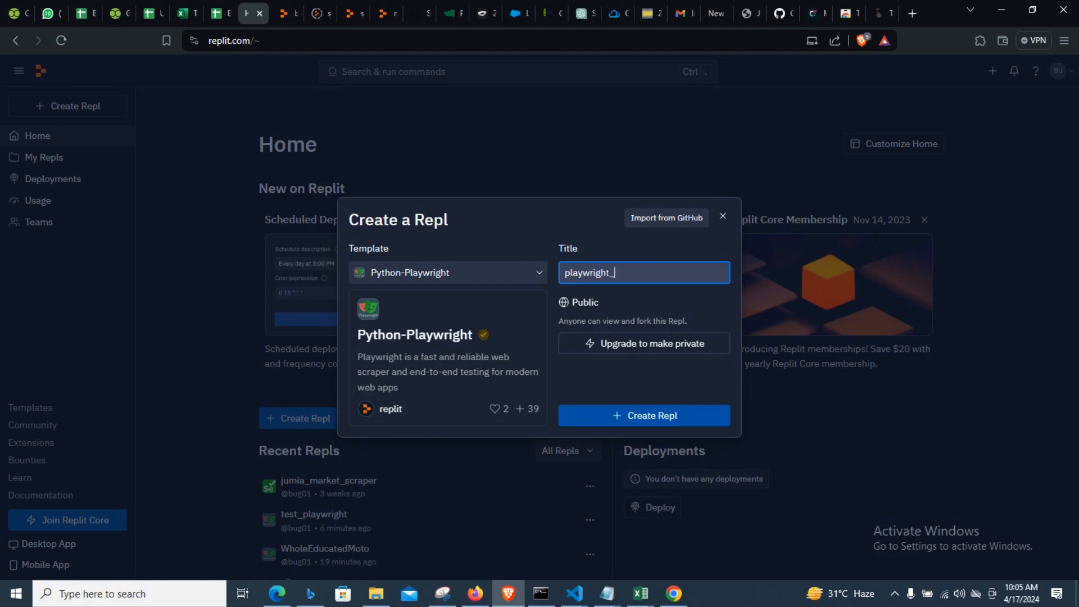
{"action": "type", "text": "job"}
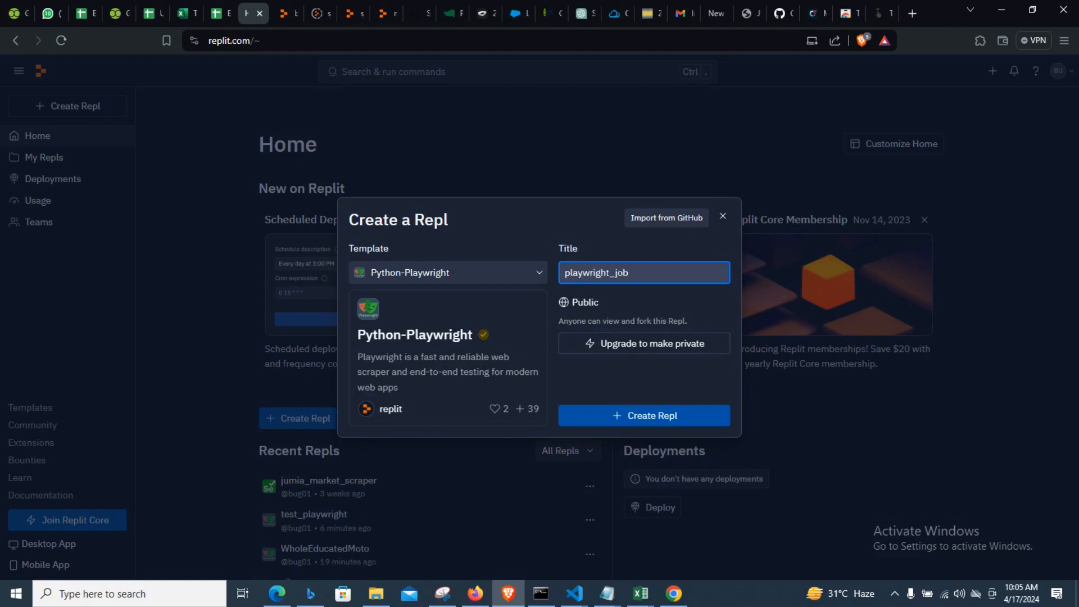
{"action": "left_click", "coordinate": [644, 417]}
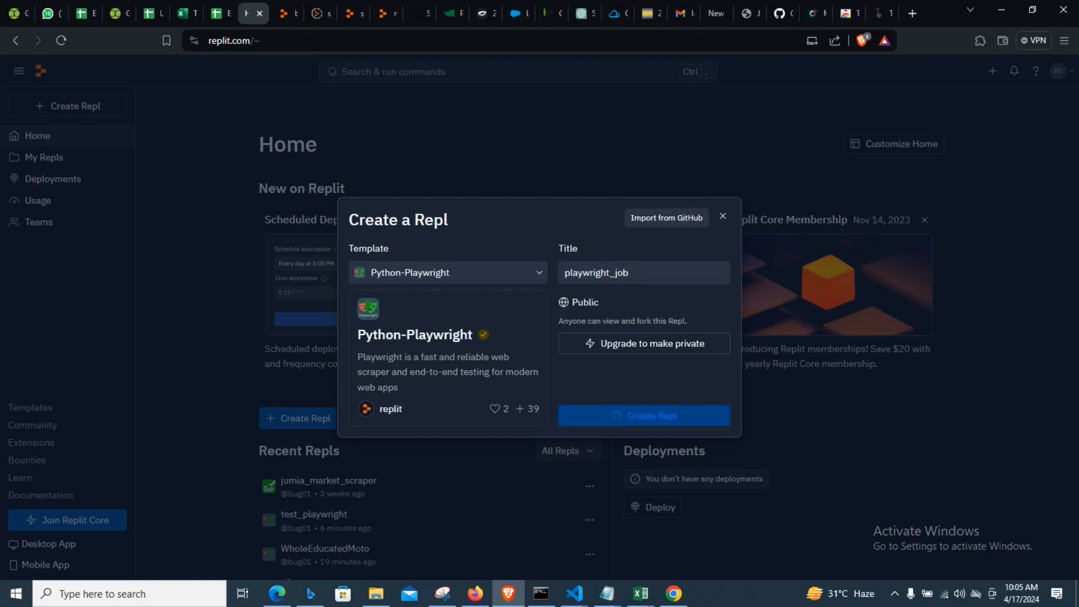
Let the playwright_job workspace load and scroll through the template's main.py script
{"action": "left_click", "coordinate": [651, 415]}
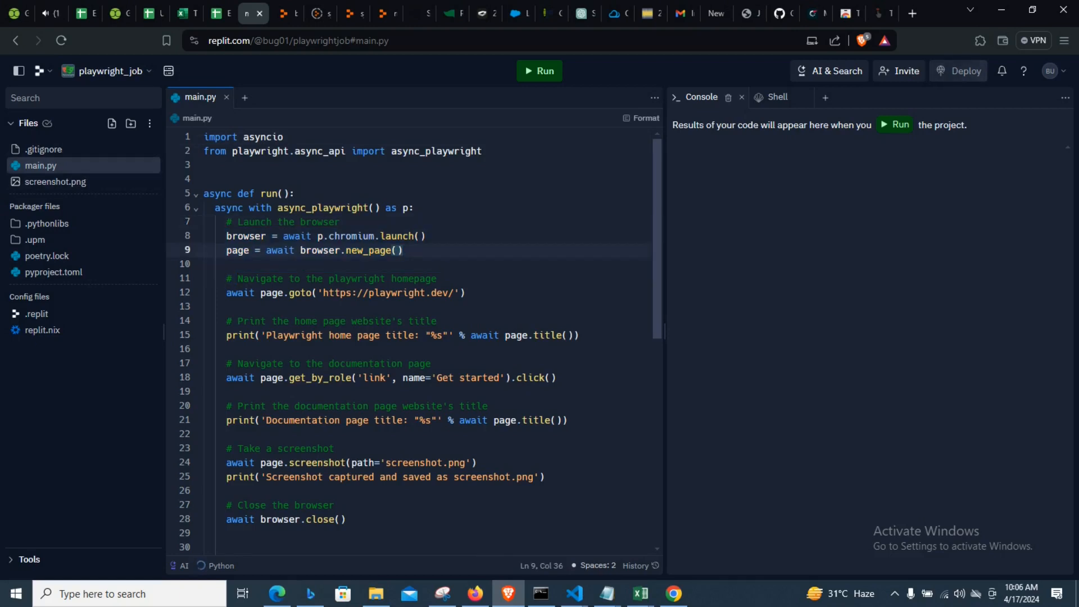
{"action": "left_click", "coordinate": [203, 164]}
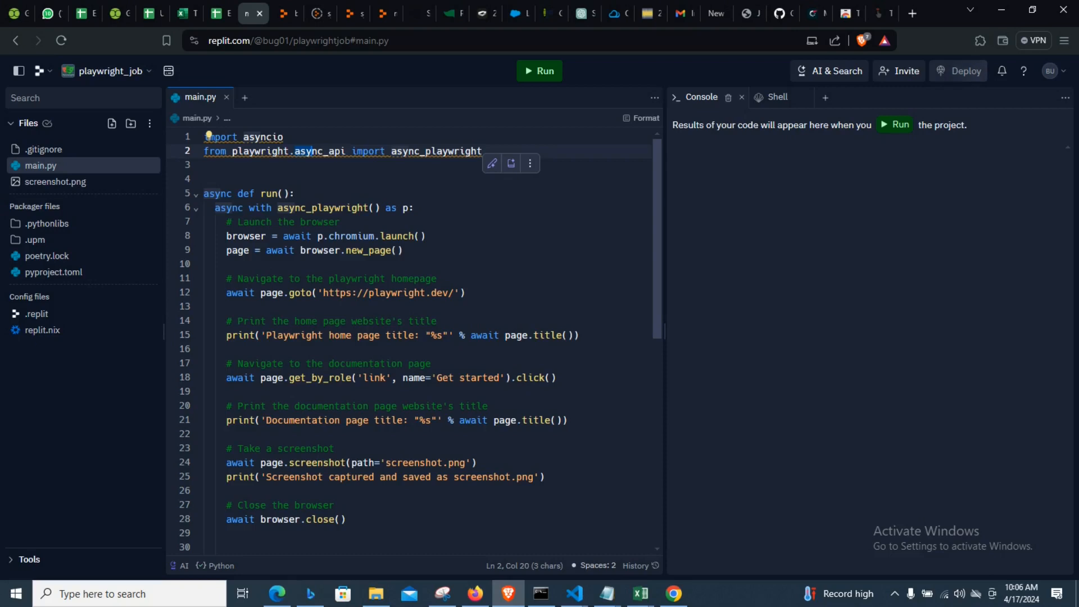
{"action": "scroll", "scroll_direction": "down", "scroll_amount": 3}
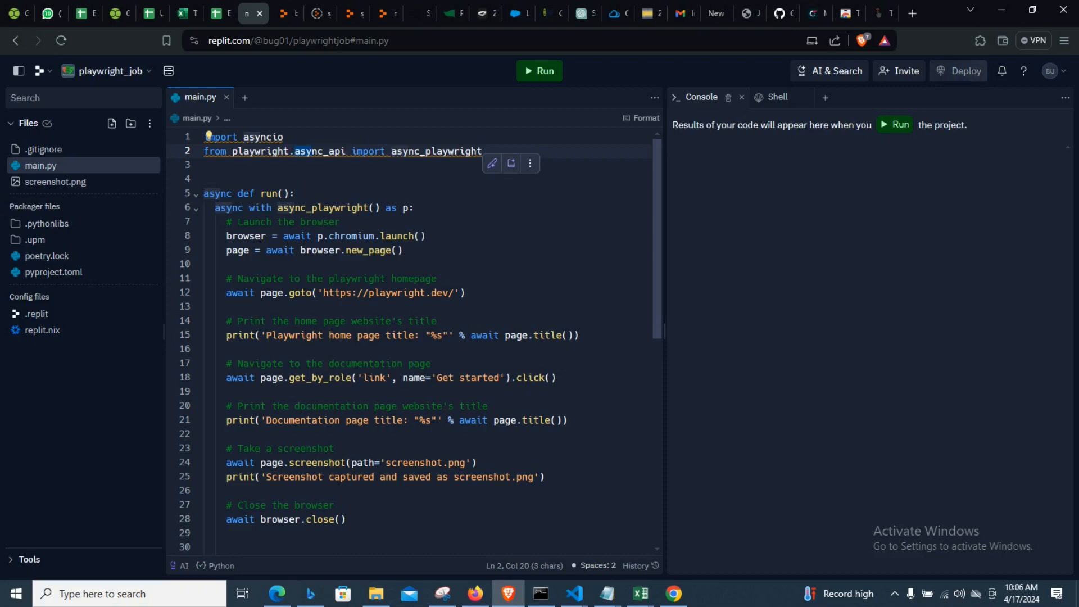
{"action": "scroll", "scroll_direction": "down", "scroll_amount": 3}
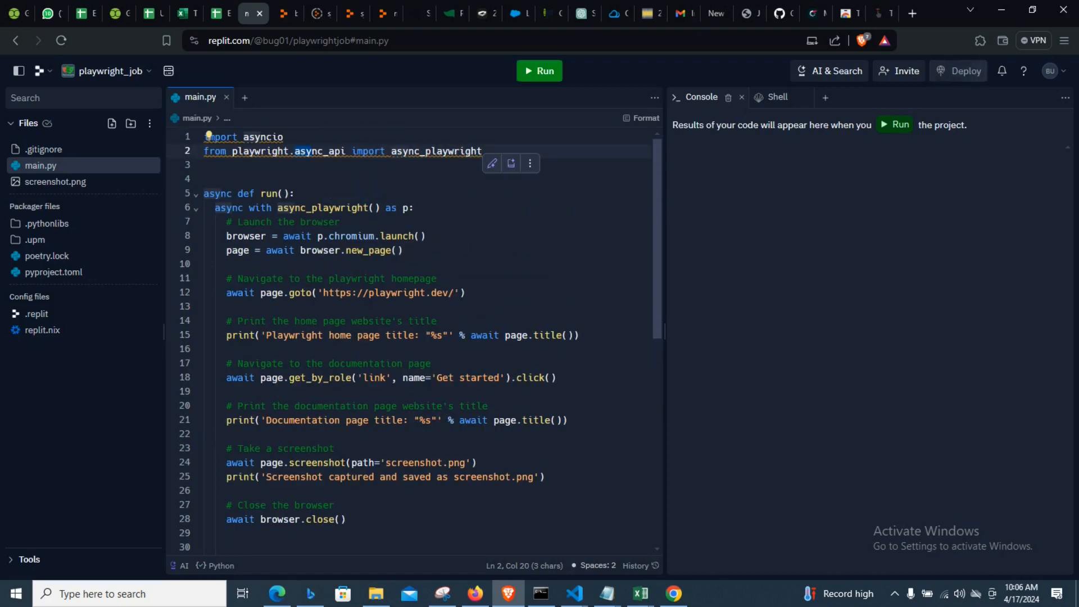
Run the script, printing both page titles and opening the saved screenshot.png
{"action": "left_click", "coordinate": [540, 70]}
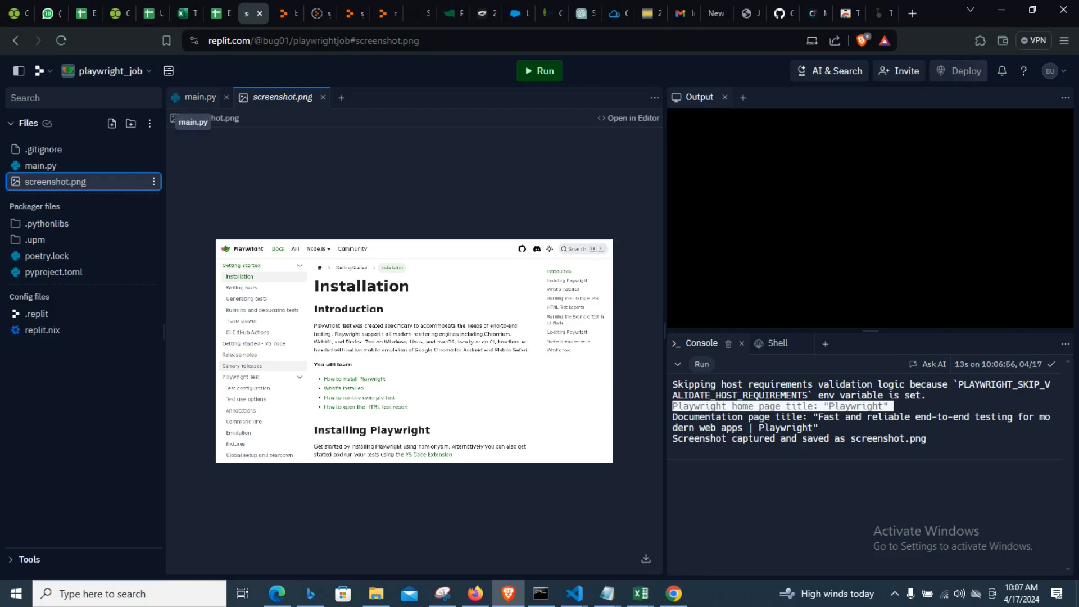
Switch back to the main.py tab and review the script from the top
{"action": "left_click", "coordinate": [200, 96]}
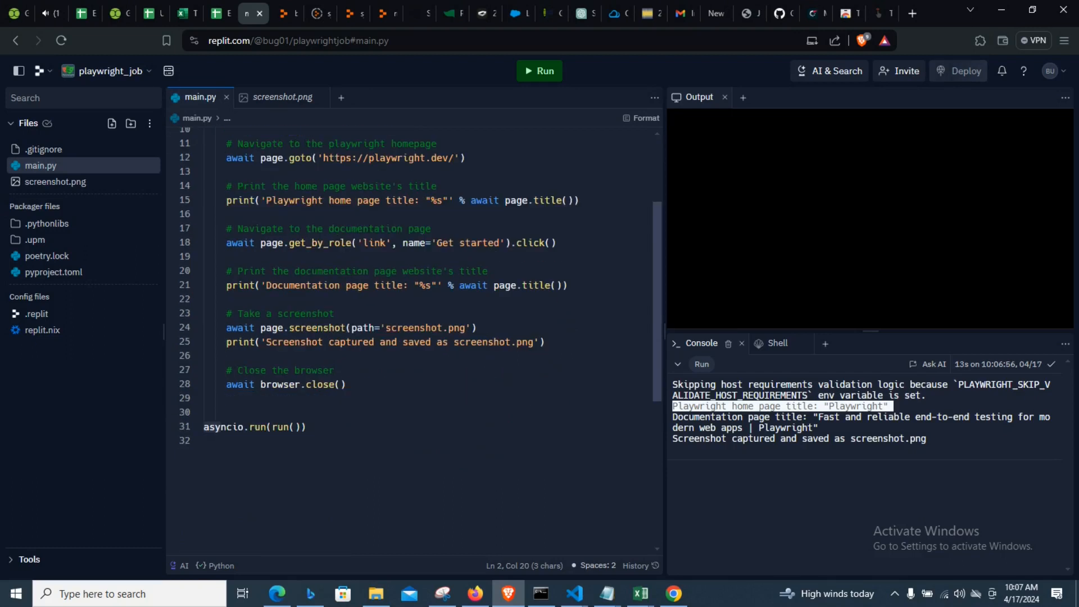
{"action": "left_click", "coordinate": [475, 593]}
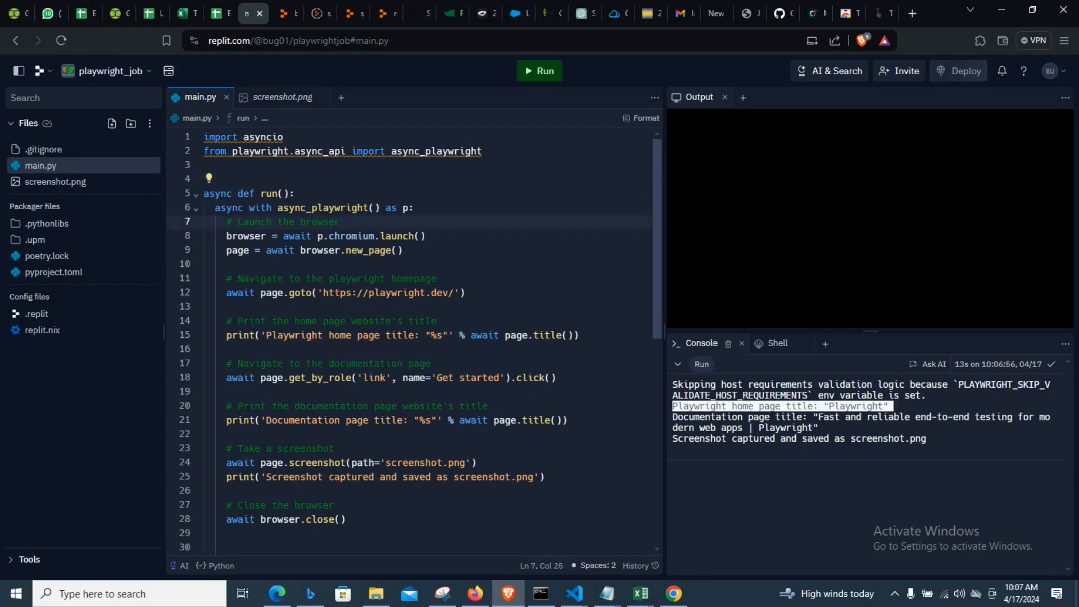
{"action": "left_click", "coordinate": [337, 221]}
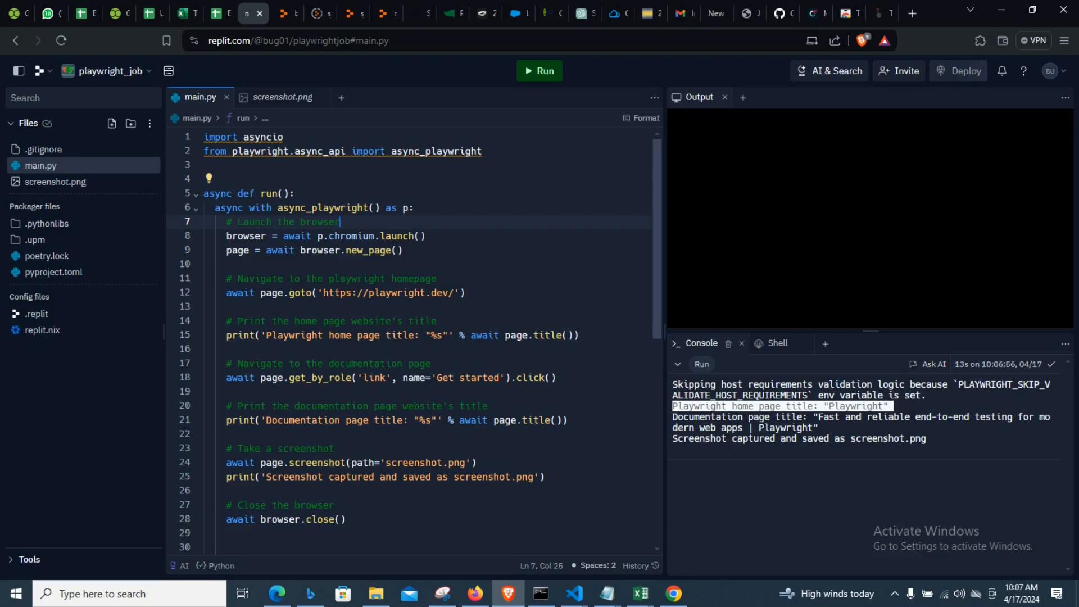